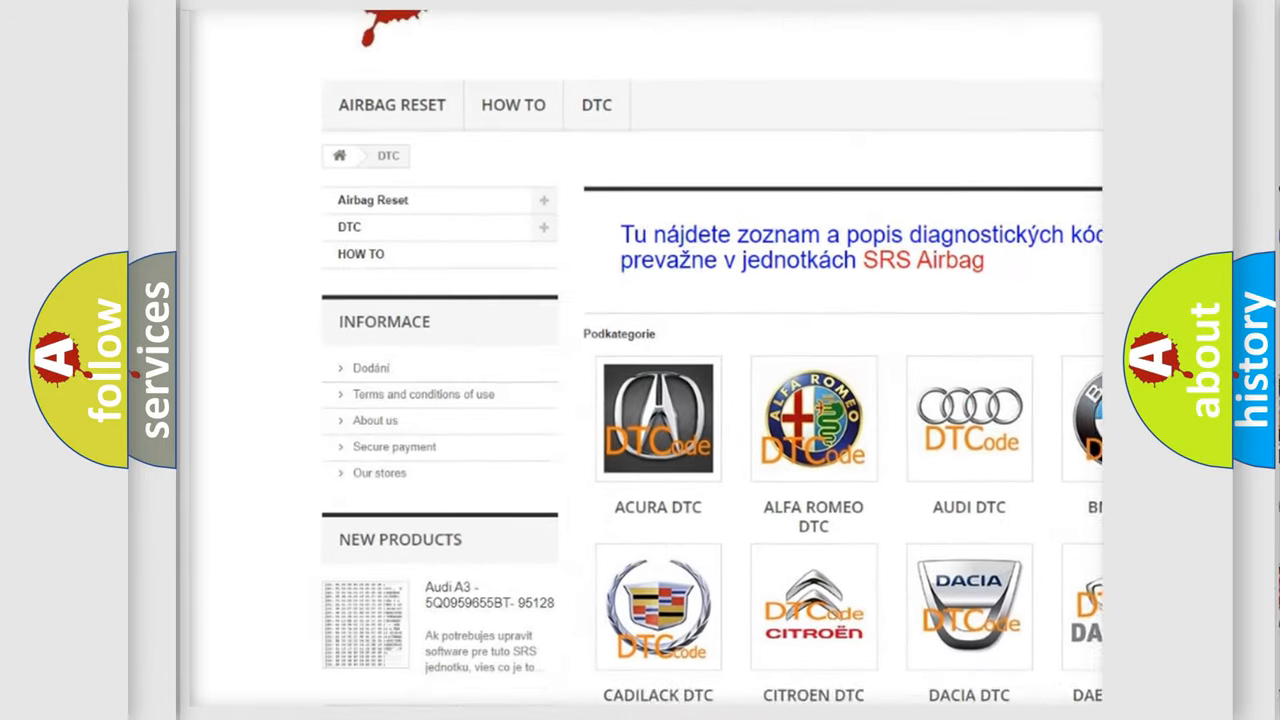
scroll("down", 3)
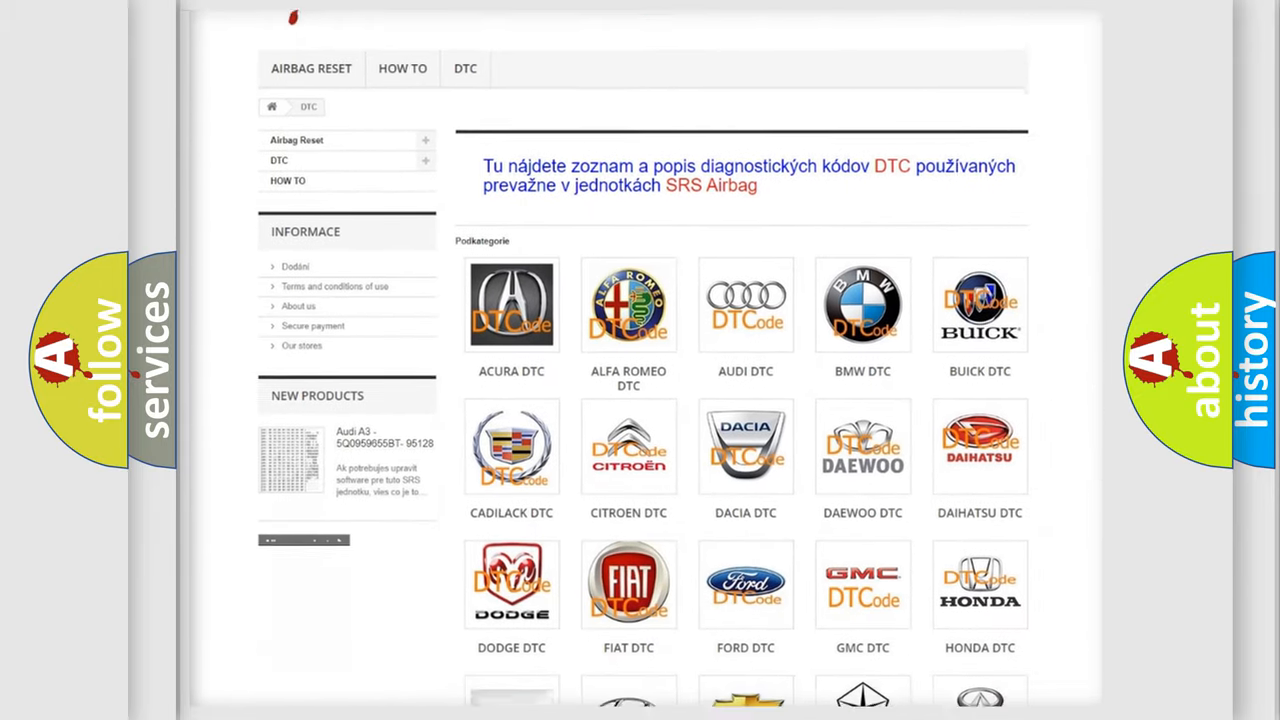
scroll("down", 3)
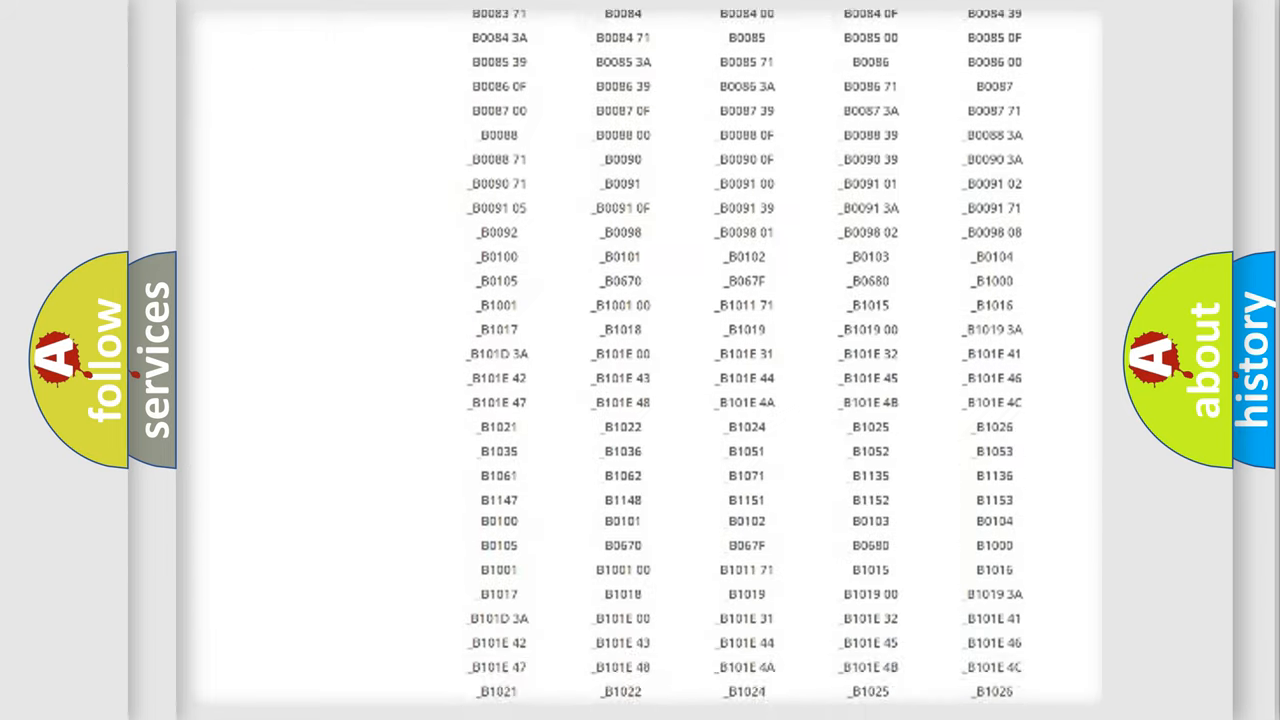
scroll("up", 3)
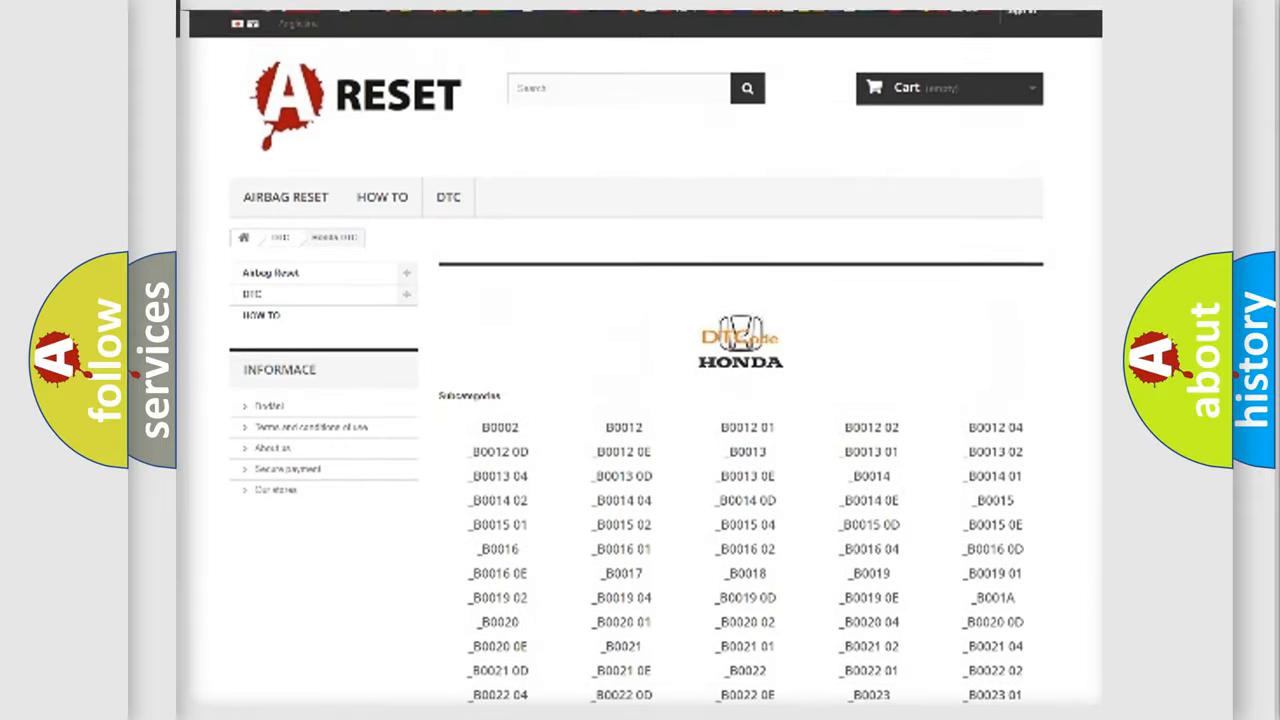